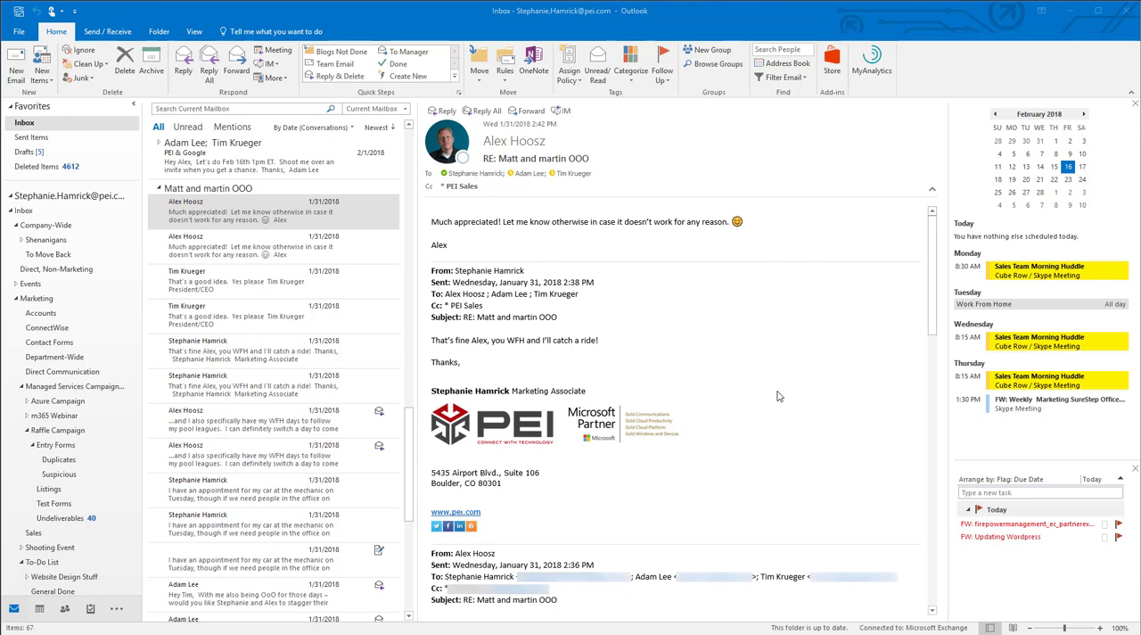
pyautogui.moveTo(499, 333)
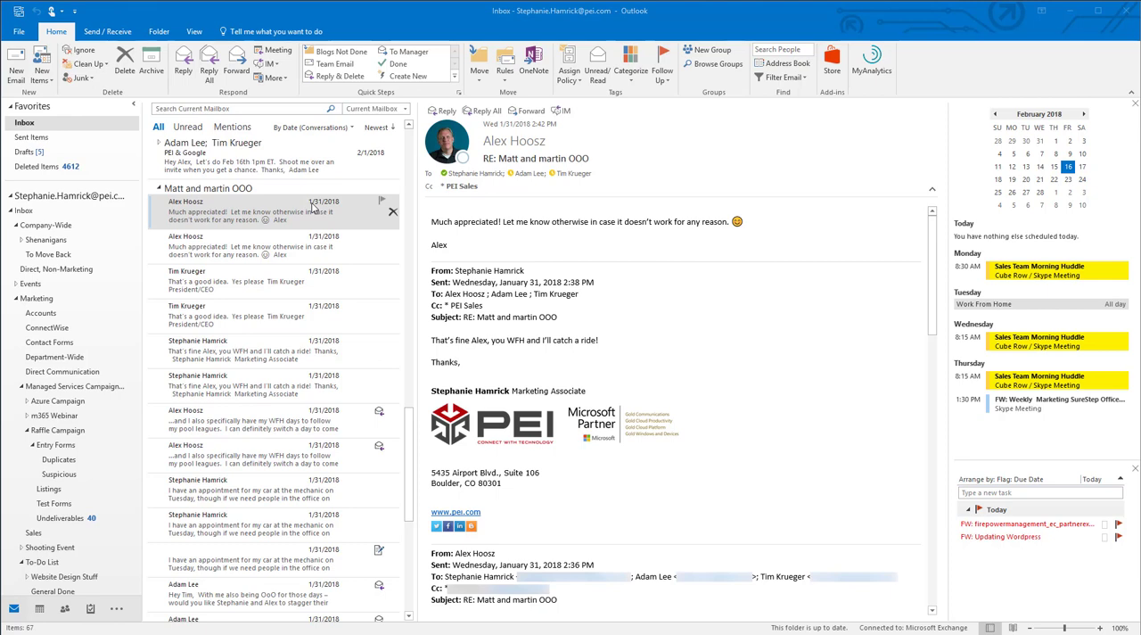
pyautogui.moveTo(77, 47)
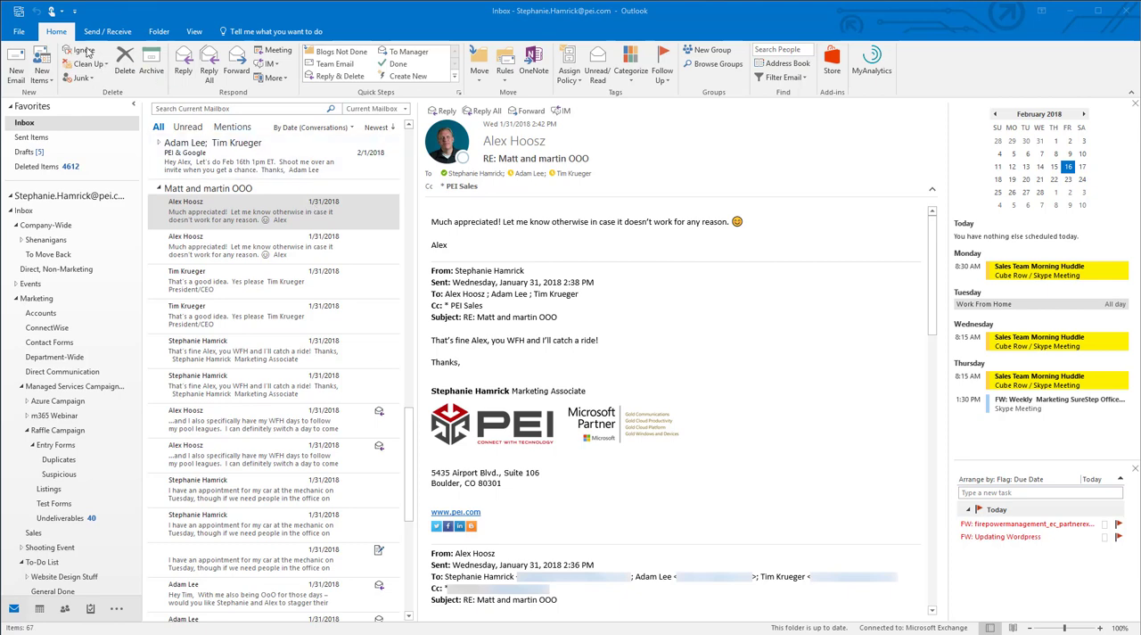
# Step: Ignore the 'Matt and martin OOO' conversation and confirm it
pyautogui.click(83, 51)
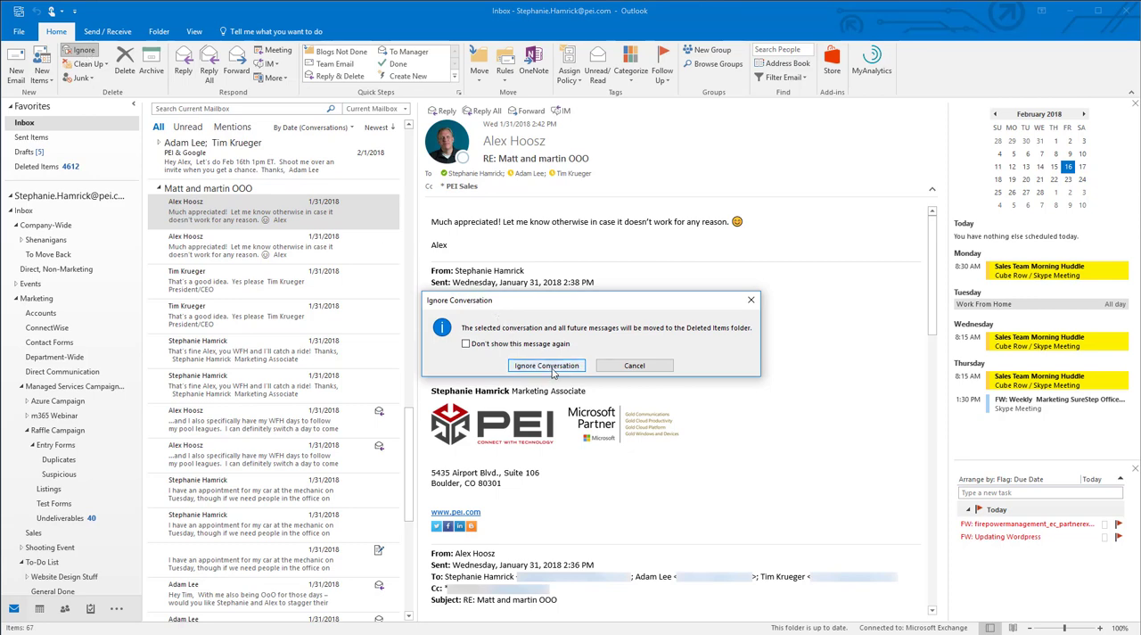
pyautogui.click(546, 365)
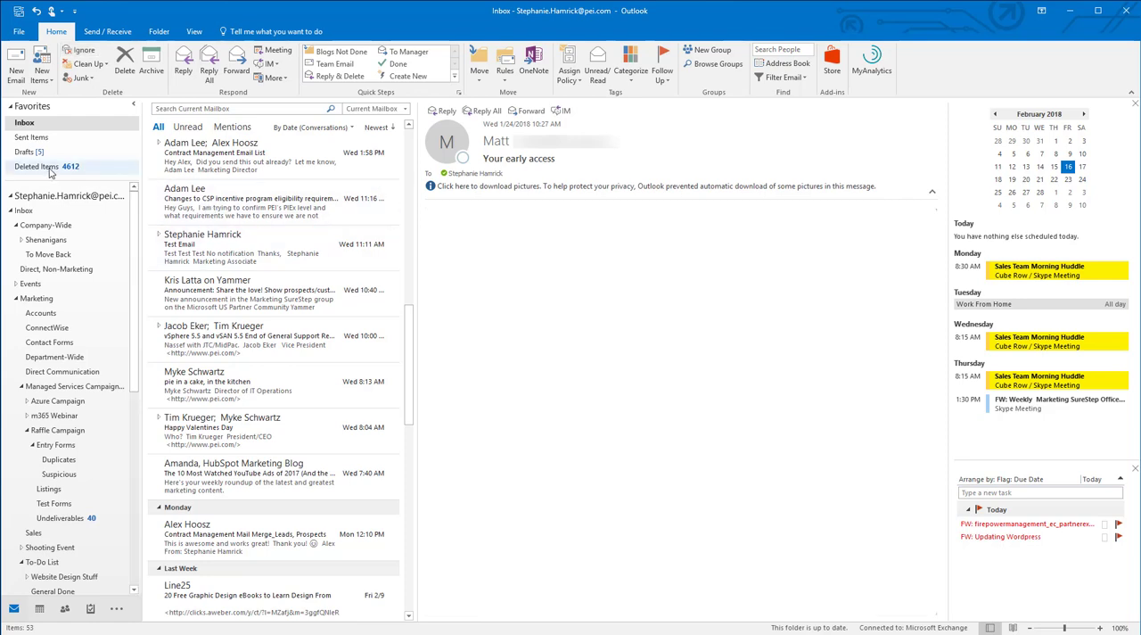
# Step: Search Deleted Items for the 'Matt and martin OOO' thread using the search suggestion
pyautogui.click(38, 167)
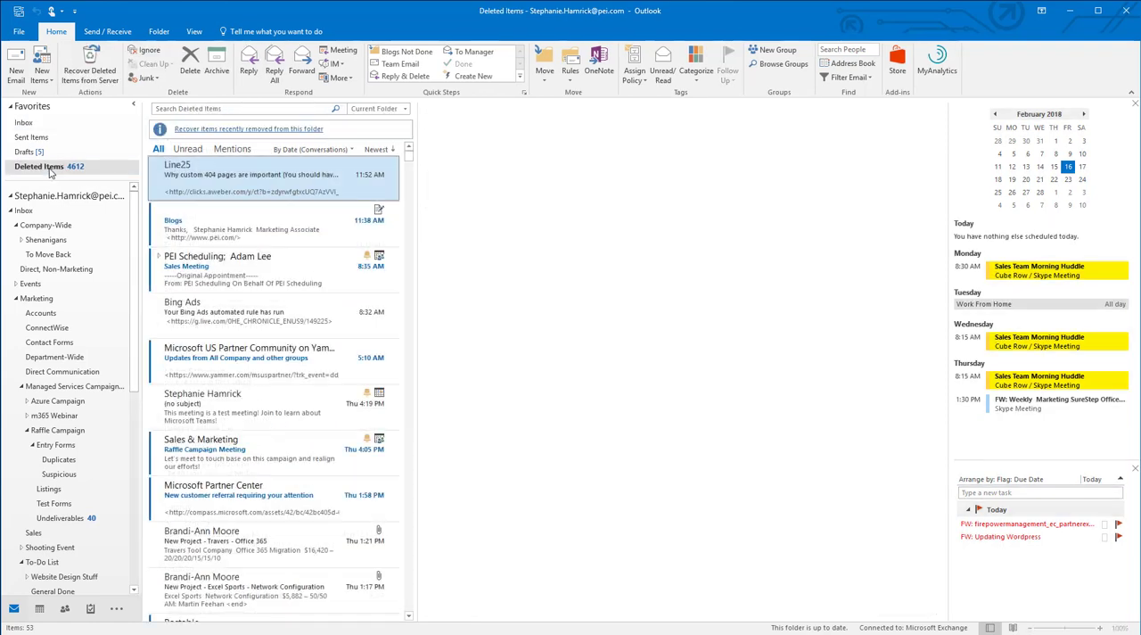
pyautogui.click(249, 174)
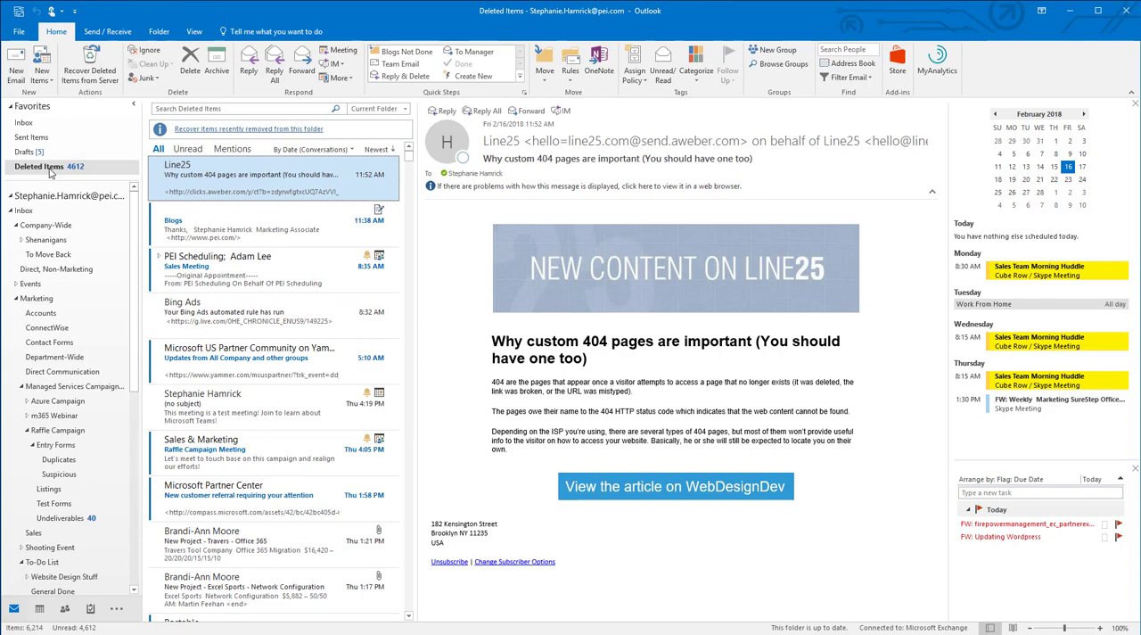
pyautogui.click(240, 107)
pyautogui.write('Martin and M')
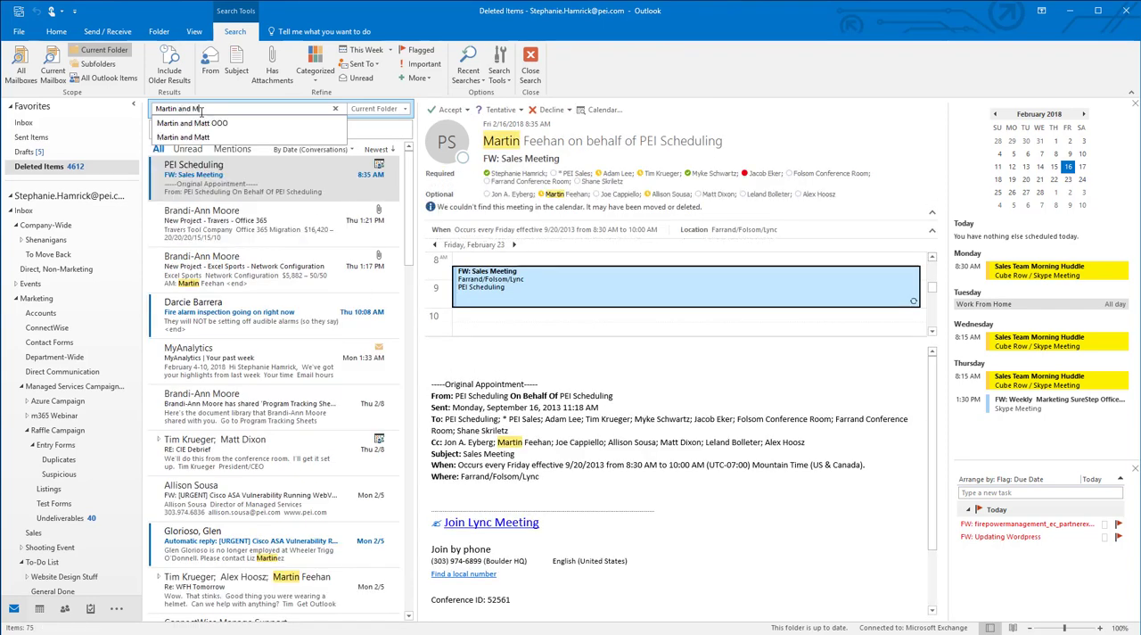
pyautogui.click(216, 110)
pyautogui.write('att OOO')
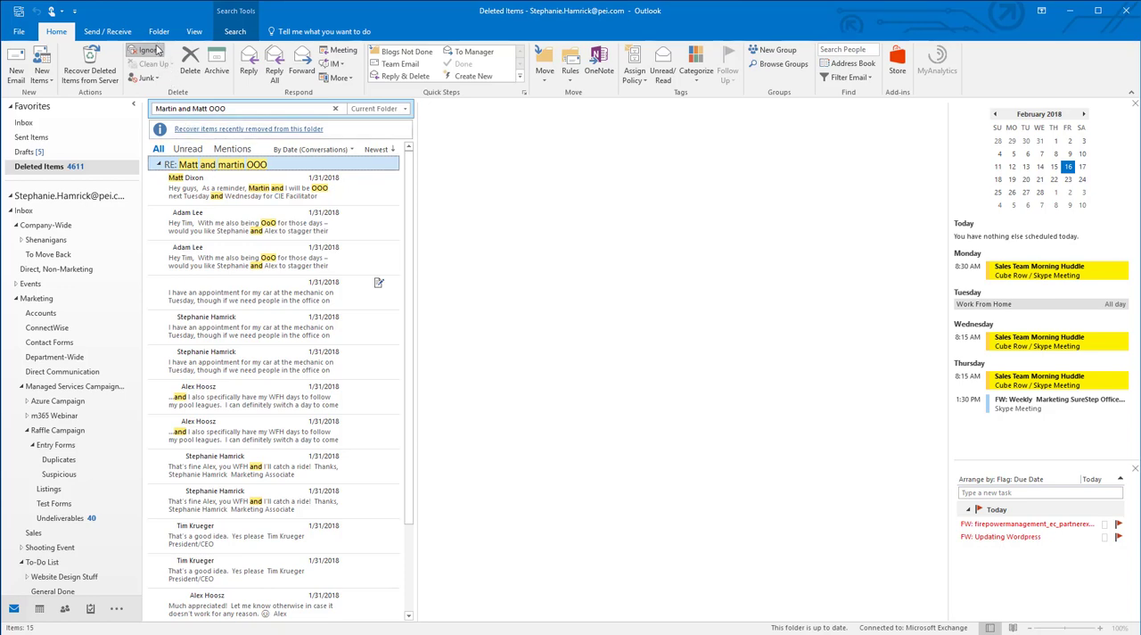
pyautogui.moveTo(150, 50)
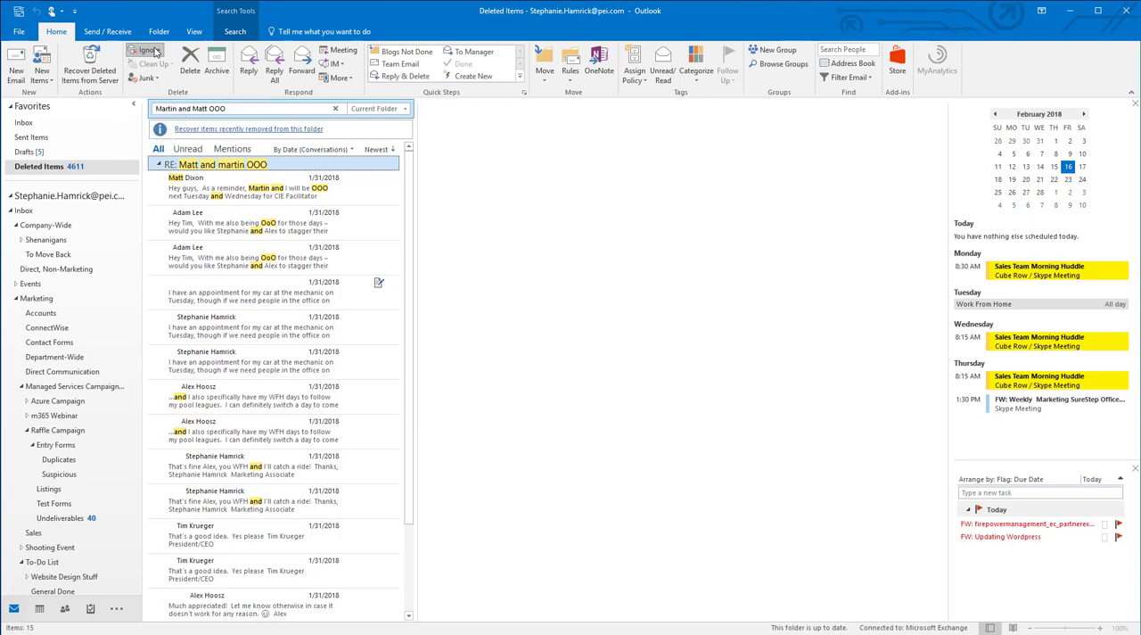
# Step: Stop ignoring 'Matt and martin OOO' and open its latest message in the inbox
pyautogui.click(144, 51)
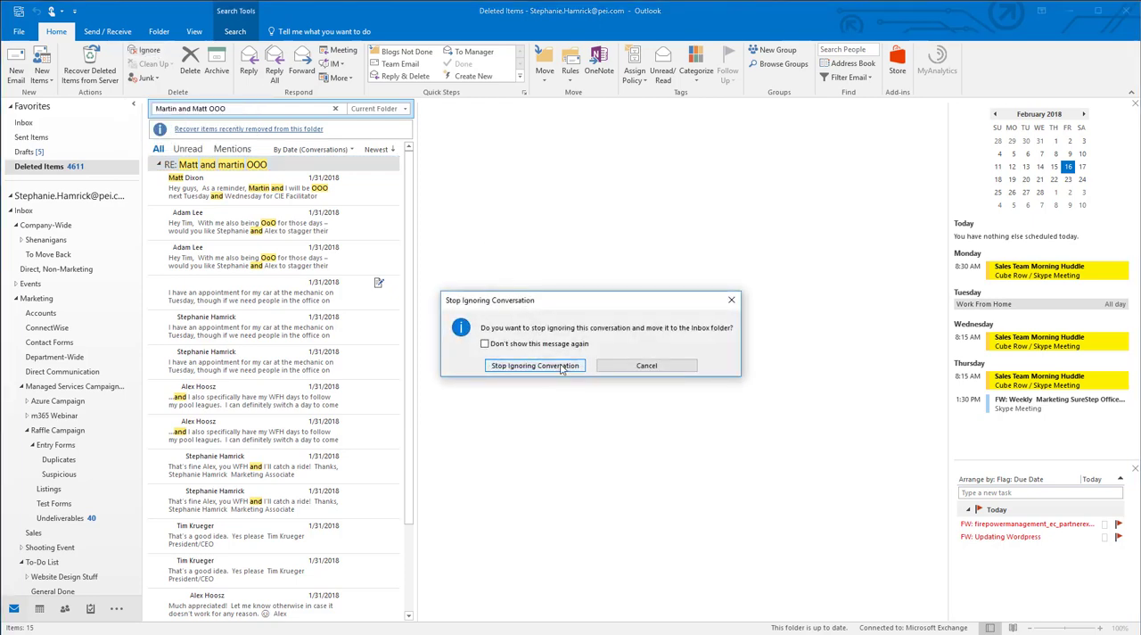
pyautogui.click(534, 365)
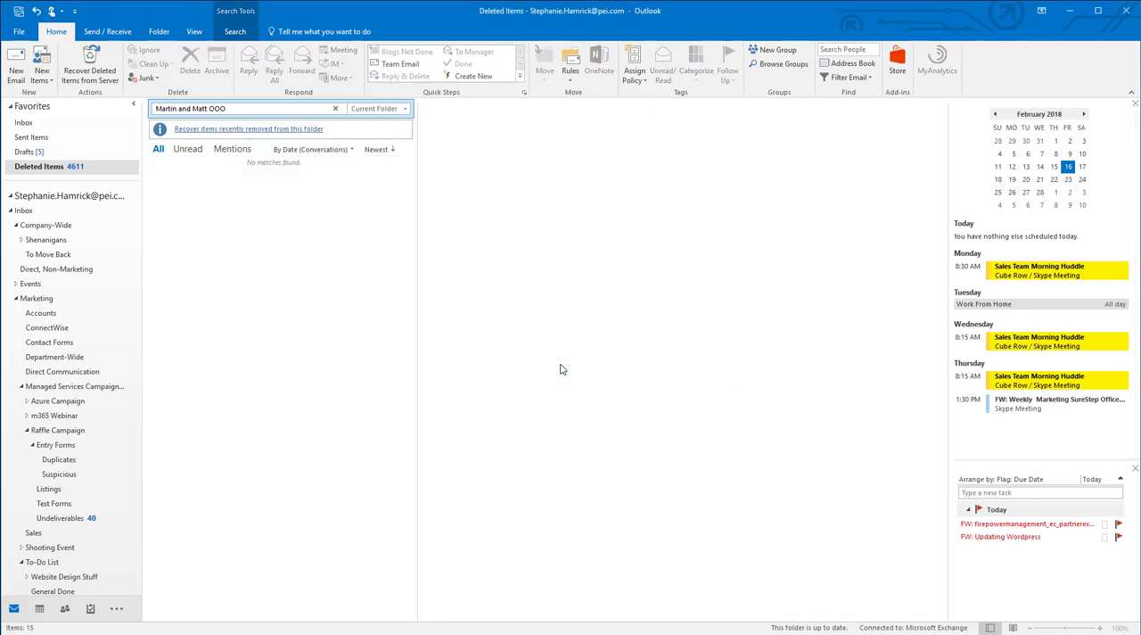
pyautogui.click(29, 122)
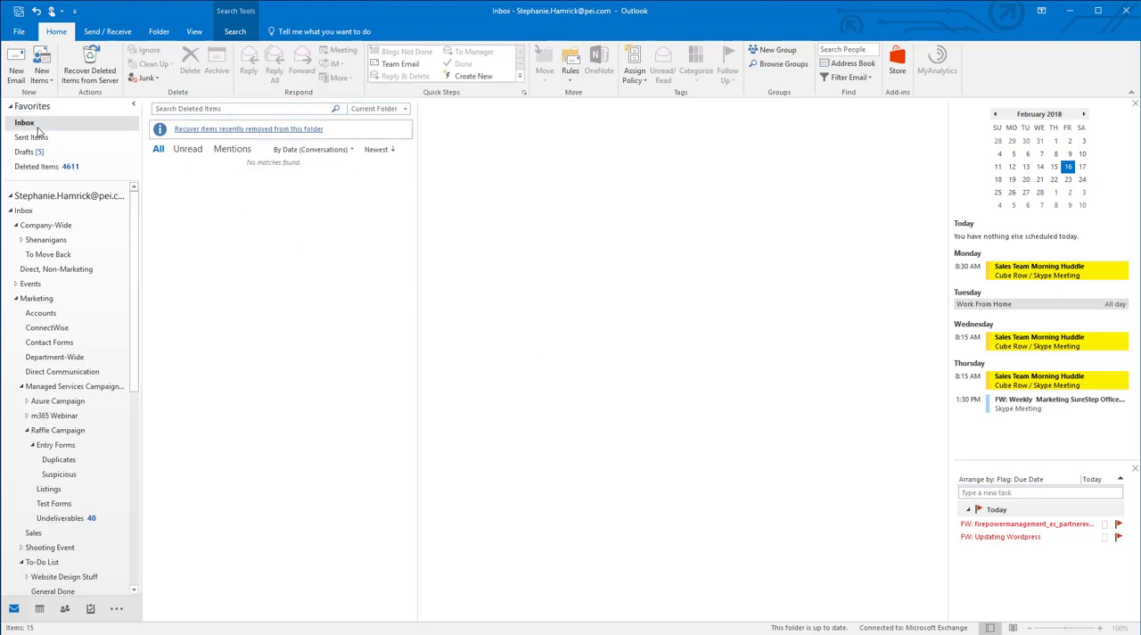
pyautogui.click(24, 122)
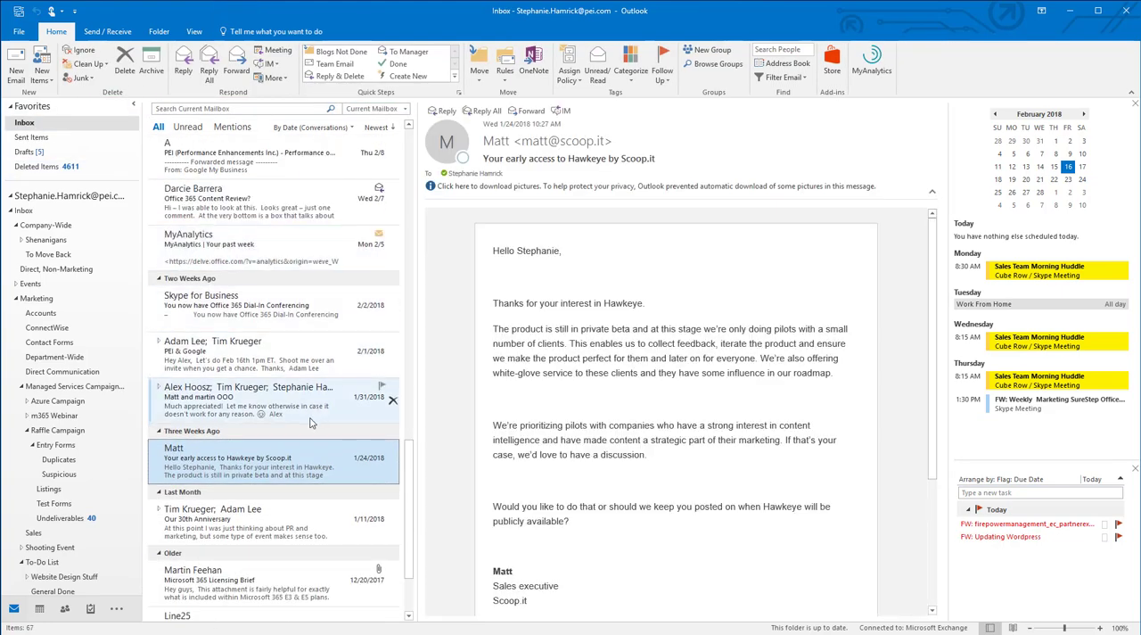
pyautogui.click(262, 393)
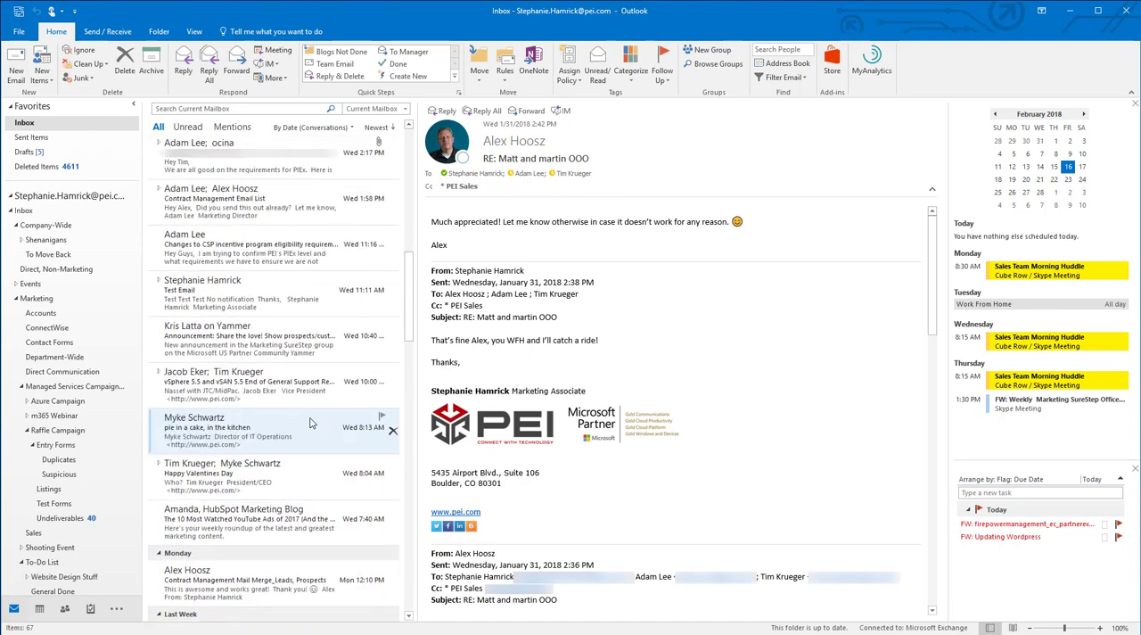
pyautogui.moveTo(321, 206)
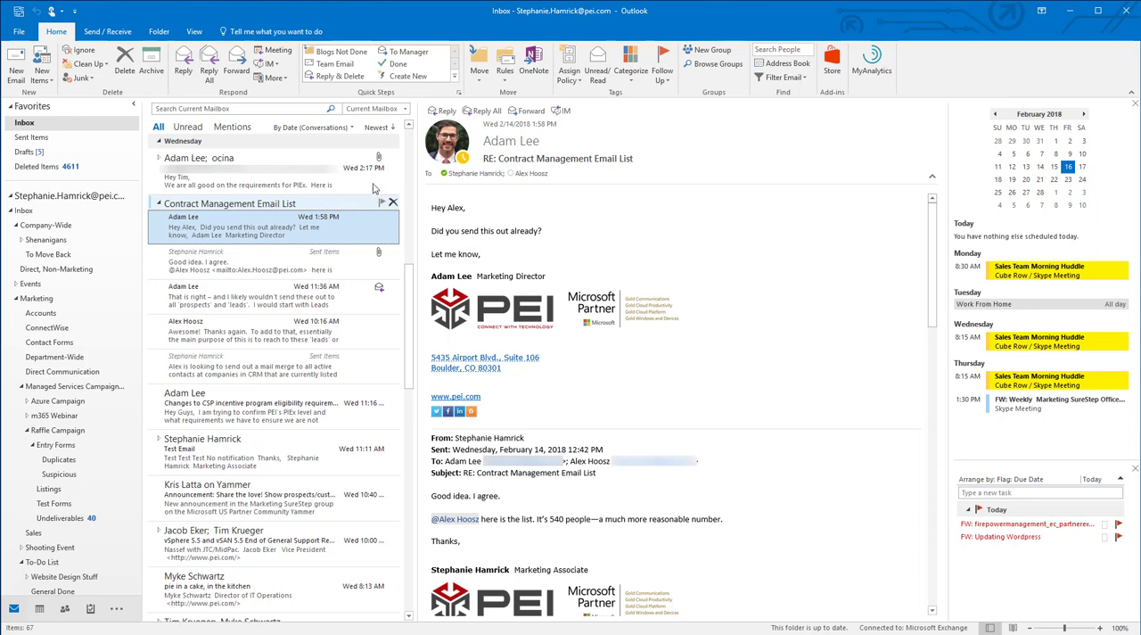
pyautogui.moveTo(504, 67)
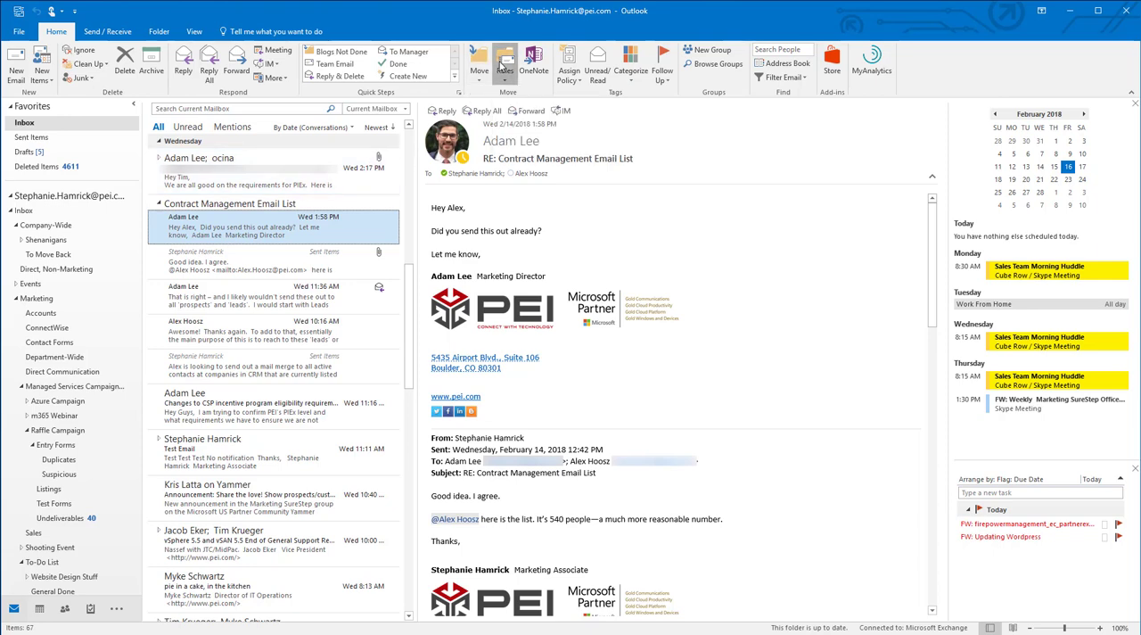
# Step: Create a rule for subjects containing 'Contract Management Email List' and show advanced options
pyautogui.click(505, 65)
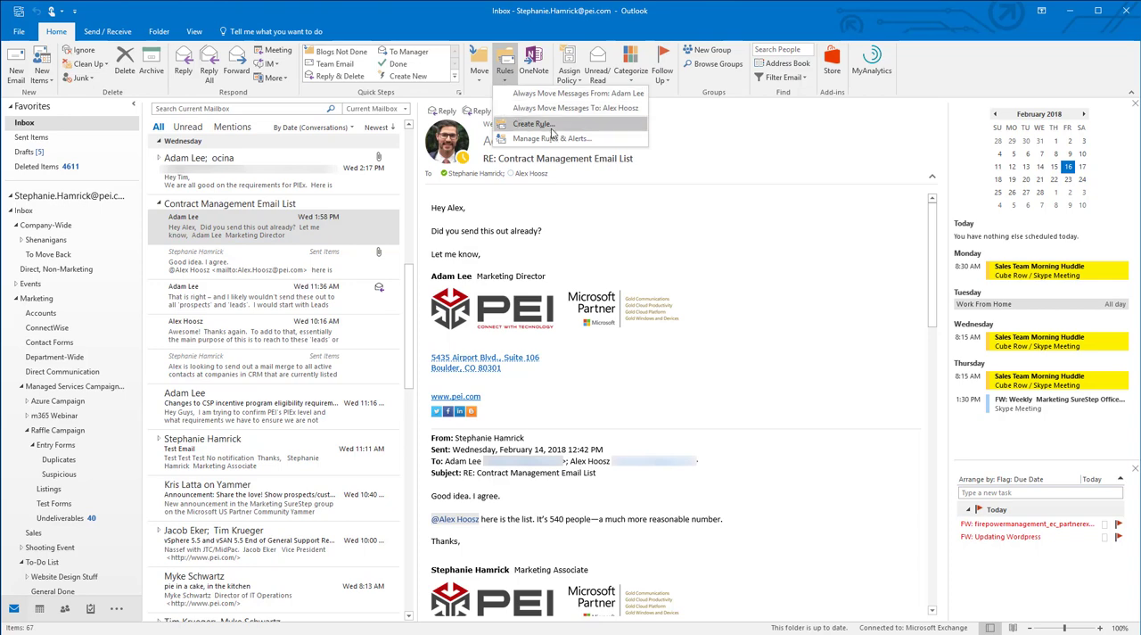
pyautogui.click(539, 124)
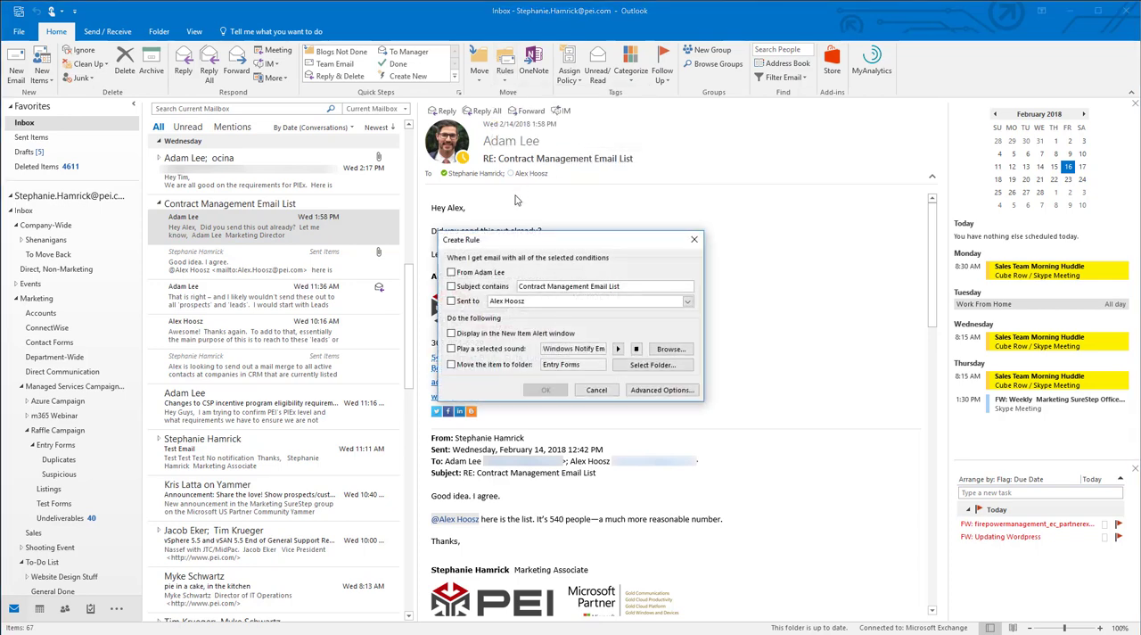
pyautogui.click(453, 287)
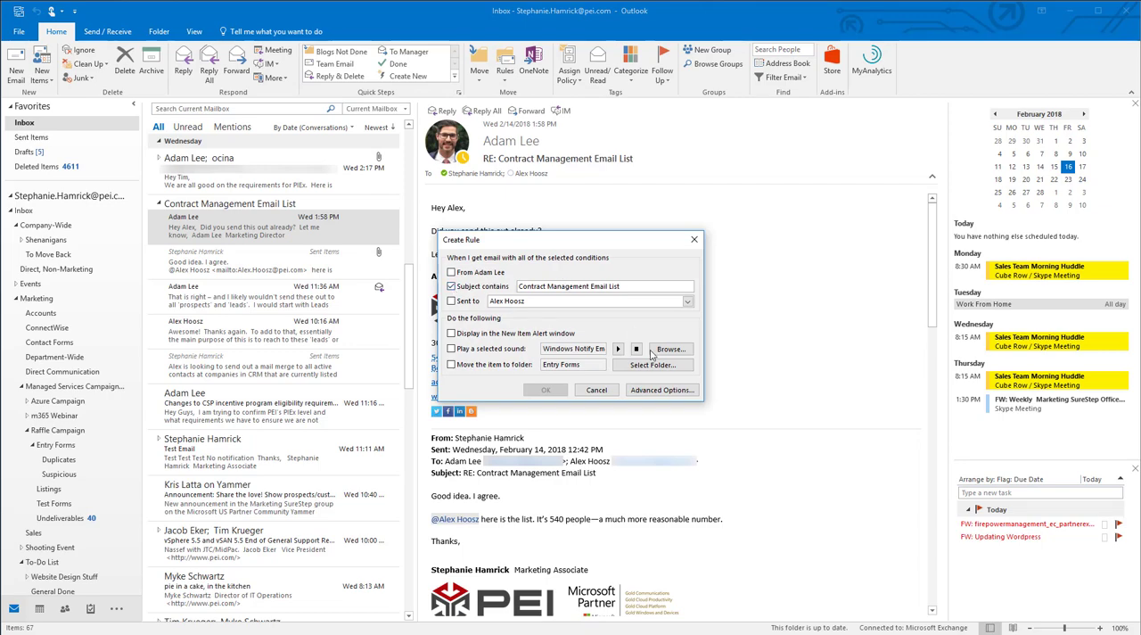
pyautogui.click(661, 389)
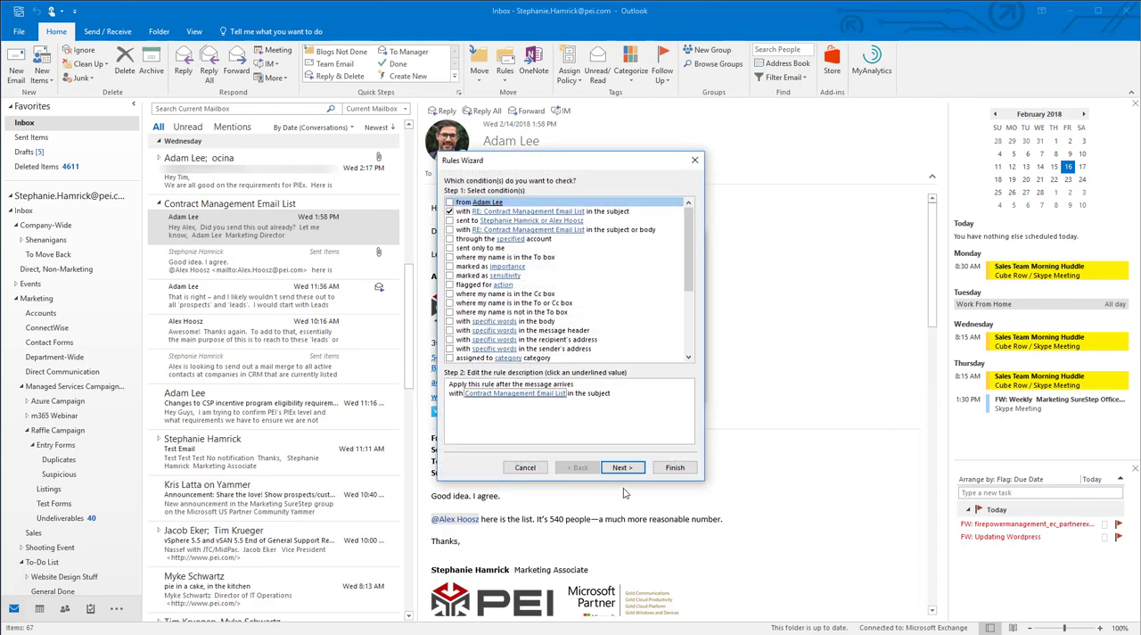
# Step: Choose 'mark it as read' as the rule action and advance to exceptions
pyautogui.click(623, 467)
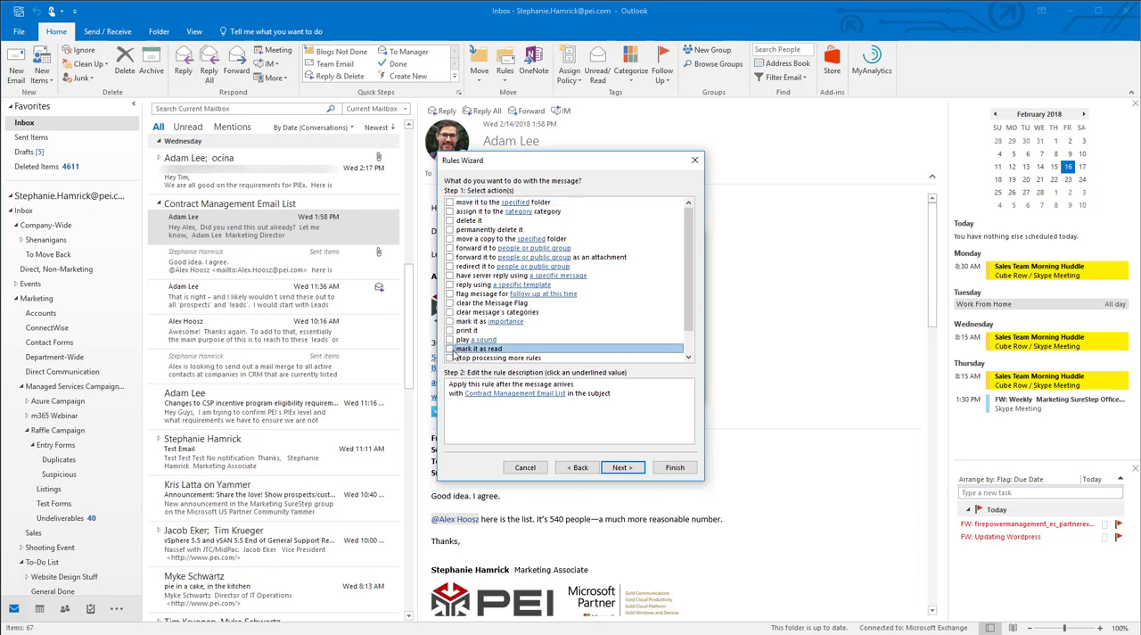
pyautogui.click(451, 342)
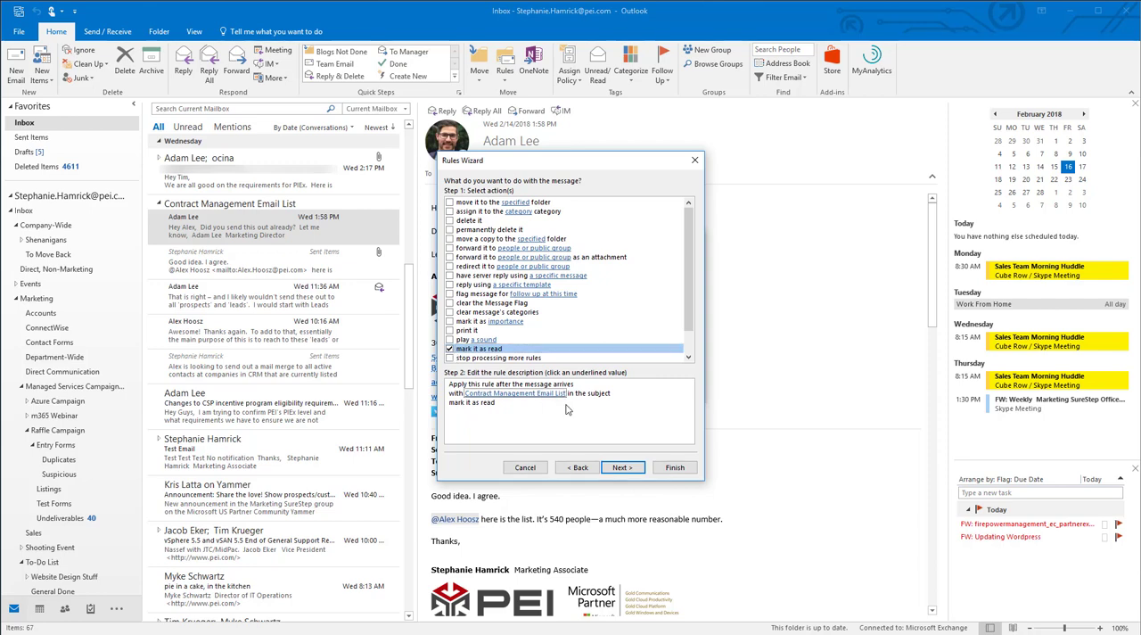
pyautogui.click(623, 467)
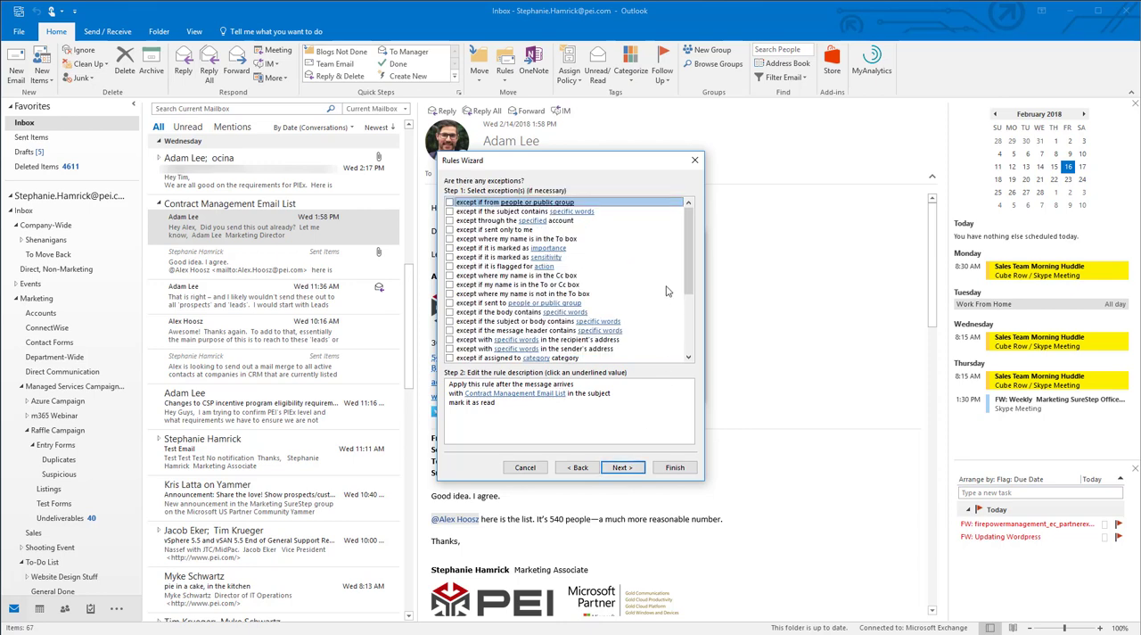
# Step: Skip exceptions, finish the 'Contract Management Email List' rule, and dismiss the warning
pyautogui.click(624, 467)
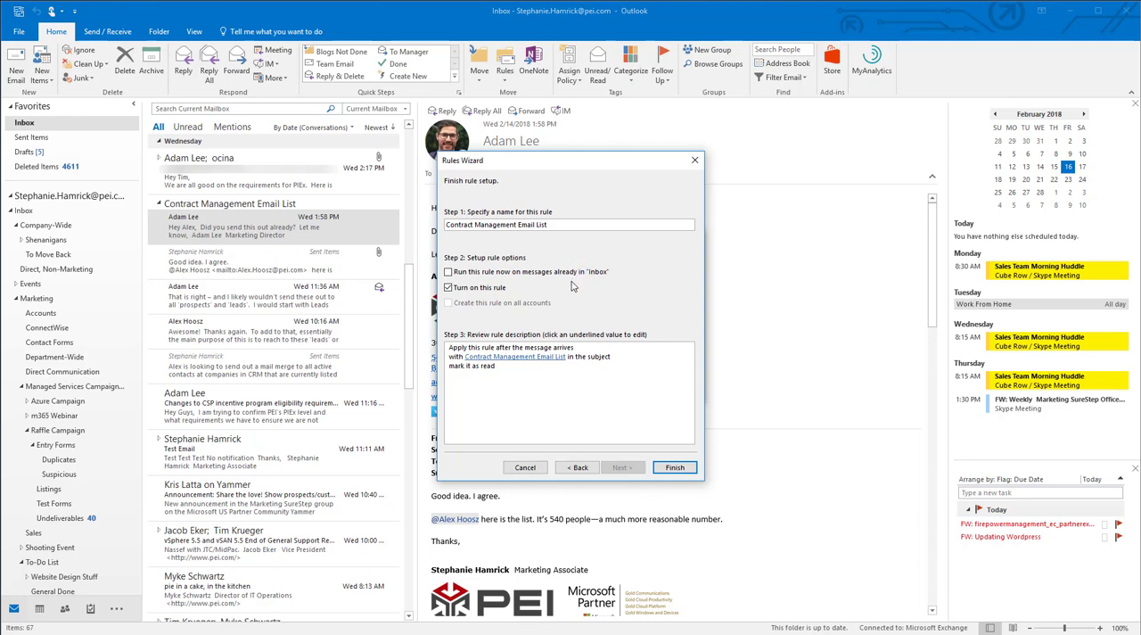
pyautogui.moveTo(567, 382)
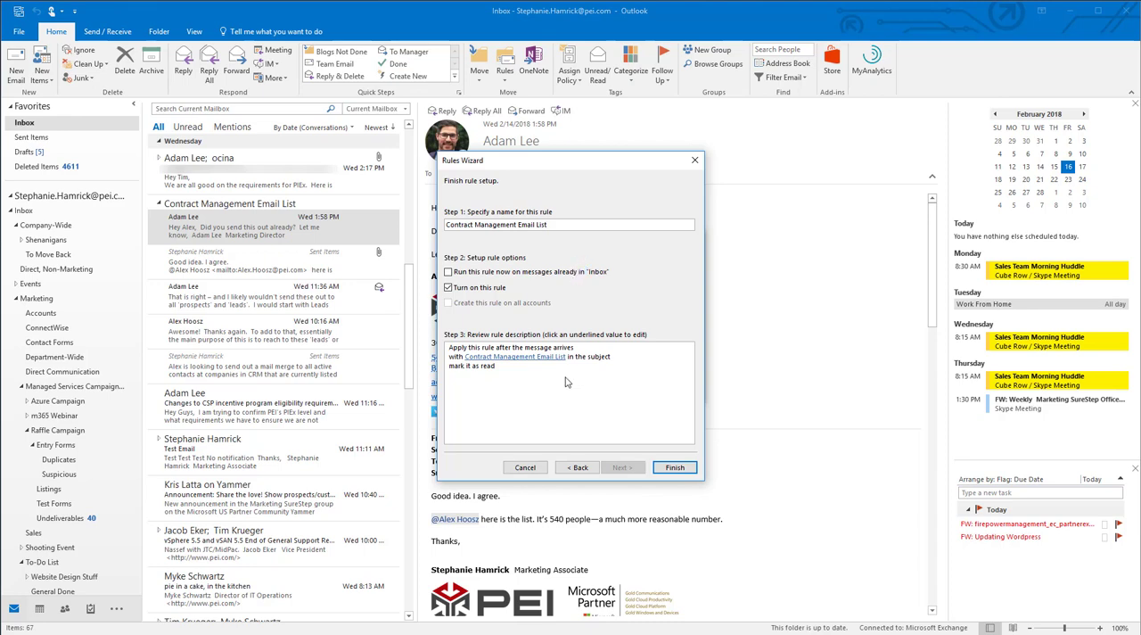
pyautogui.click(675, 467)
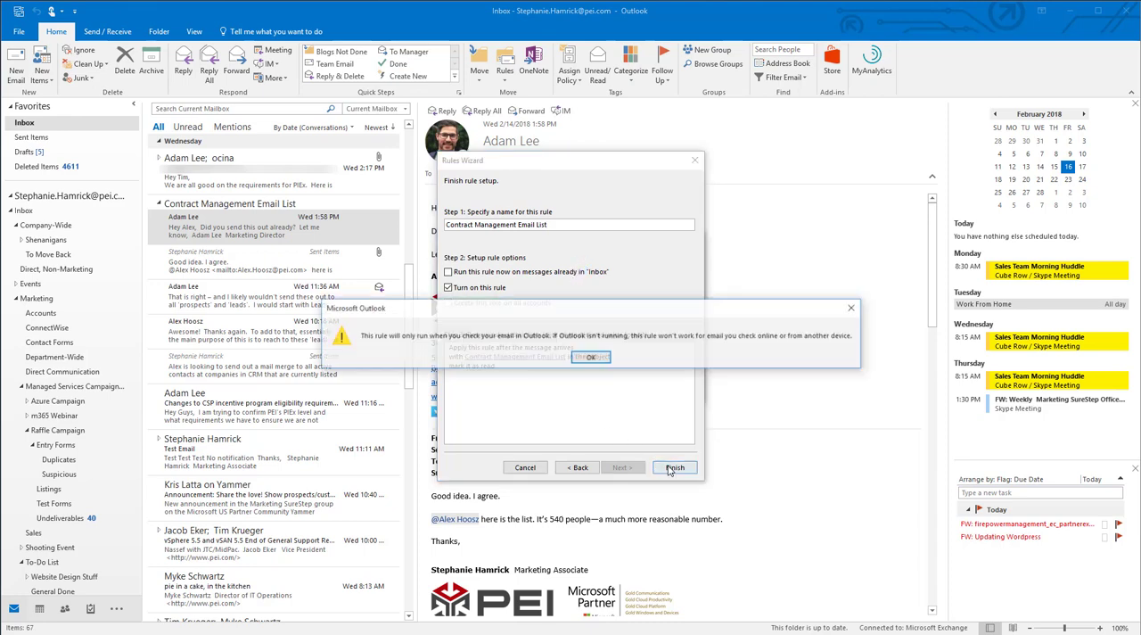
pyautogui.click(675, 468)
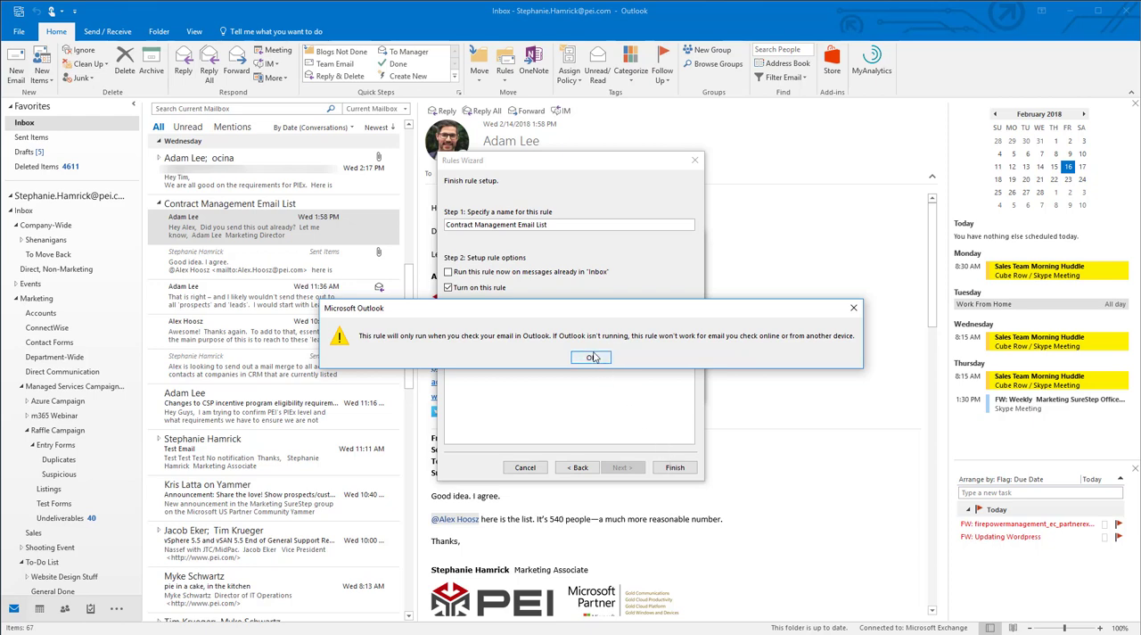
pyautogui.click(592, 356)
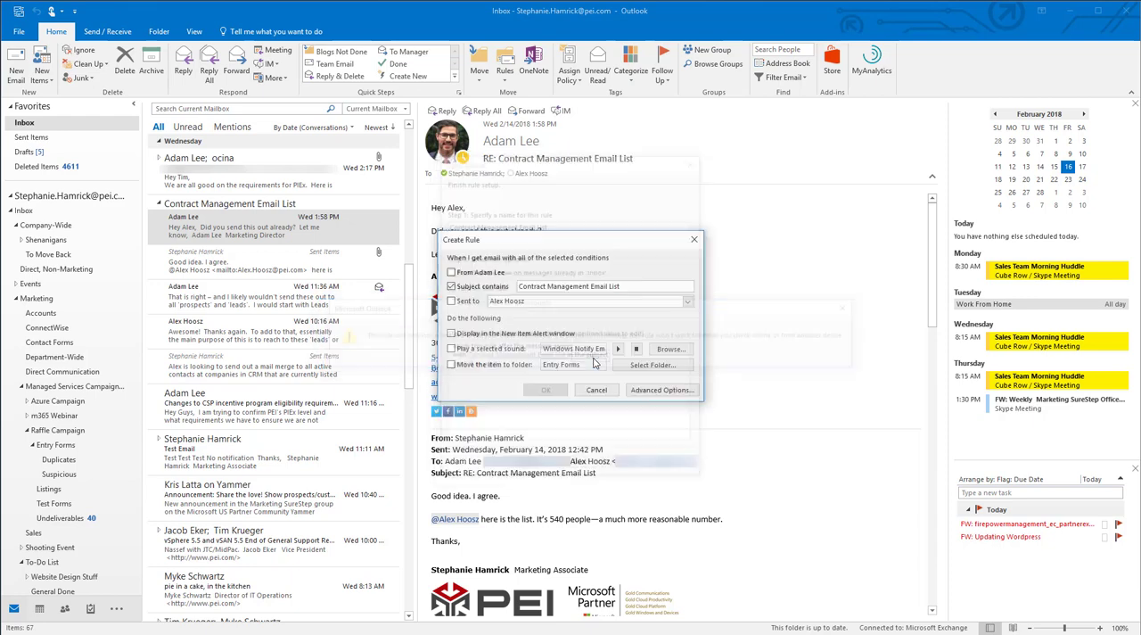
pyautogui.click(597, 390)
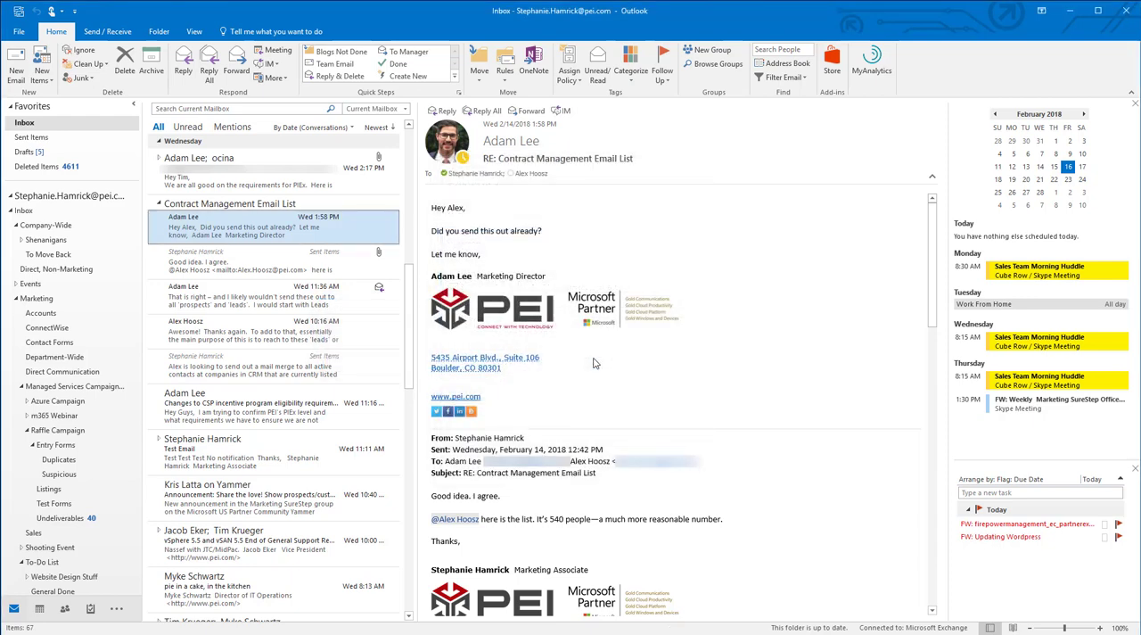